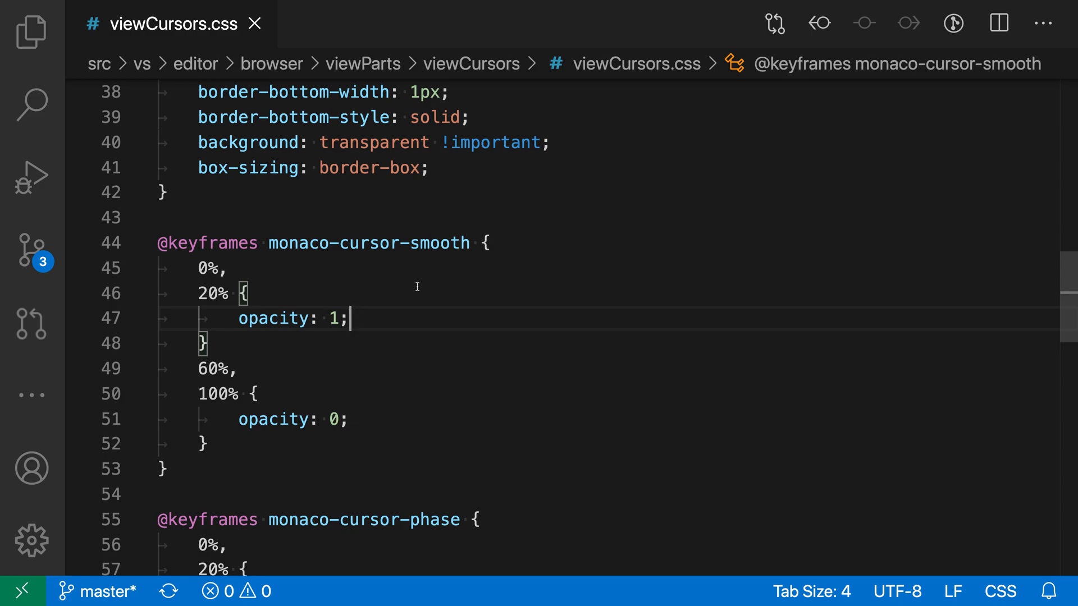
{"action": "mouse_move", "coordinate": [325, 345]}
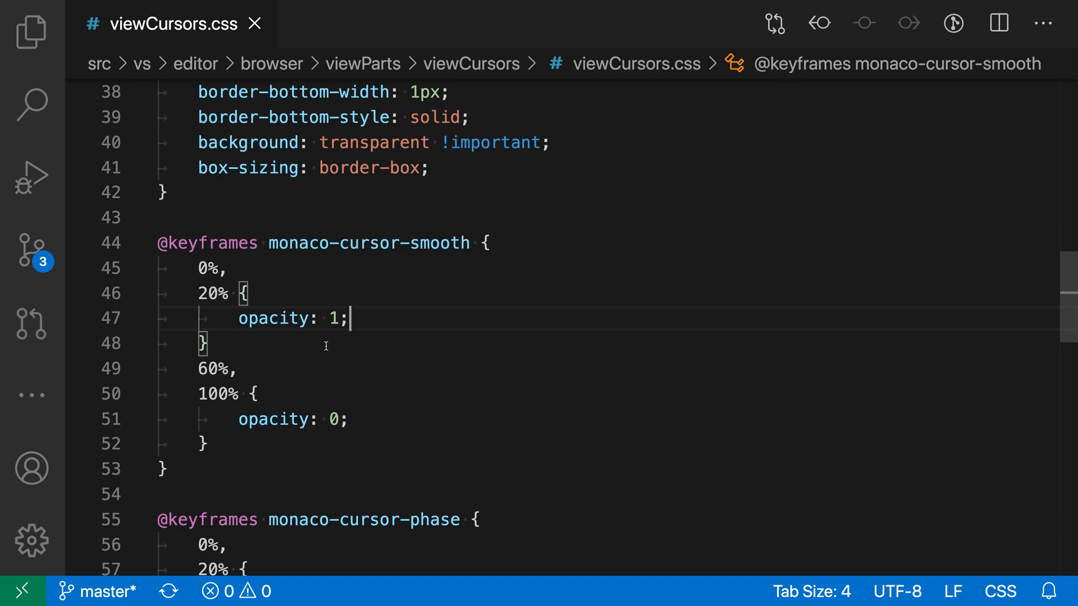
{"action": "mouse_move", "coordinate": [343, 285]}
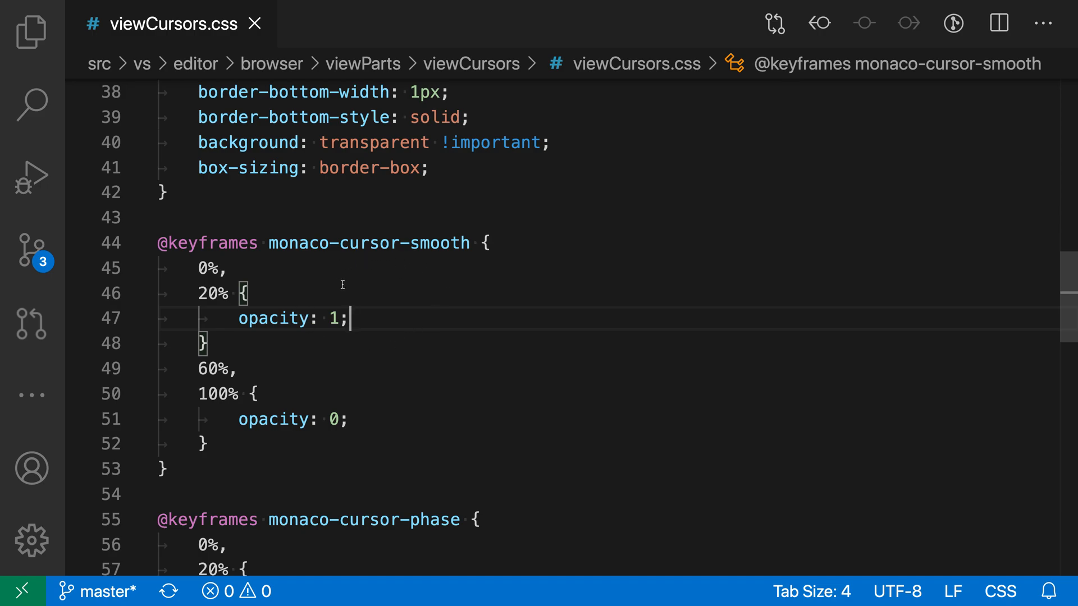
{"action": "mouse_move", "coordinate": [371, 362]}
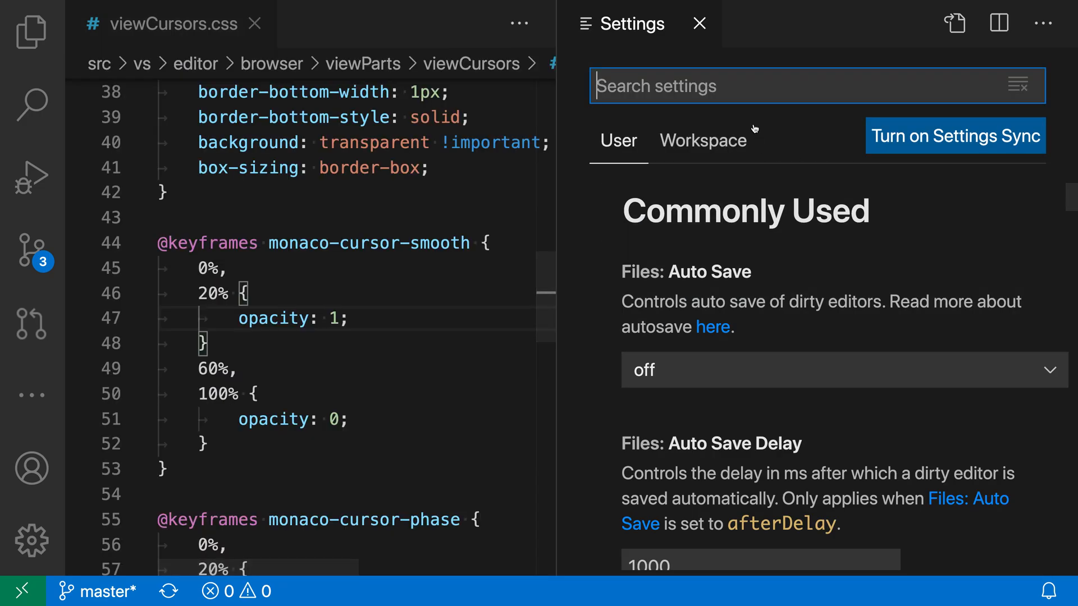
- Search the settings for 'blink' to surface Editor: Cursor Blinking
{"action": "type", "text": "blink"}
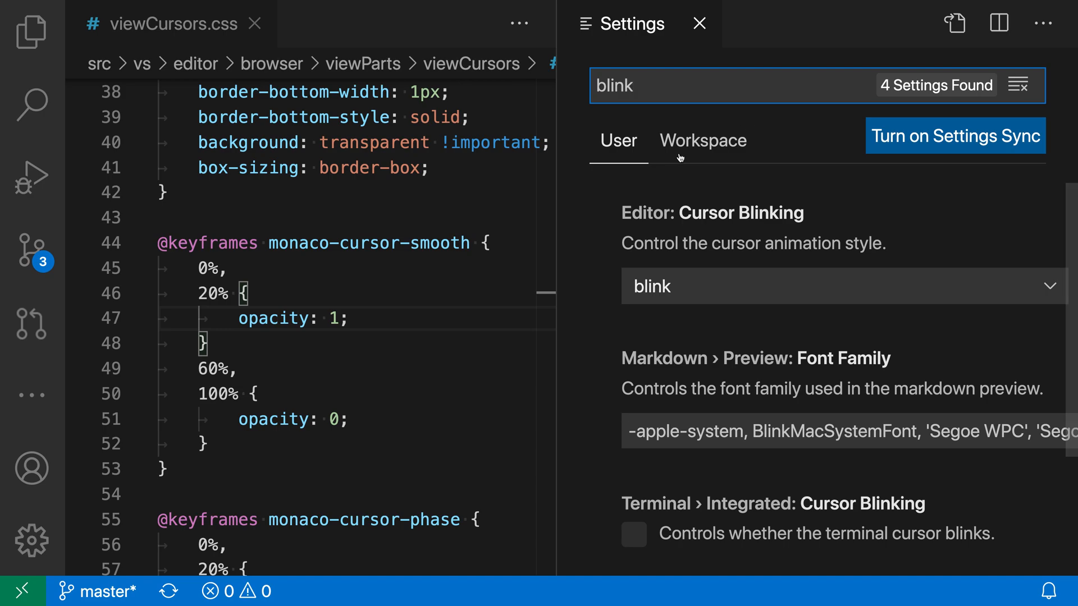
{"action": "mouse_move", "coordinate": [813, 229]}
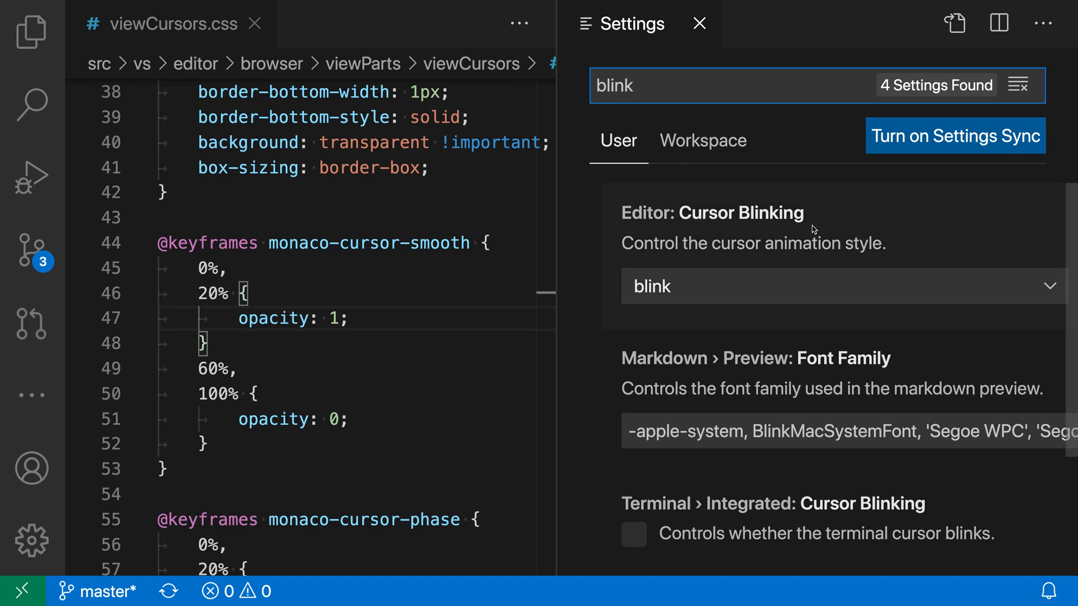
{"action": "mouse_move", "coordinate": [655, 299]}
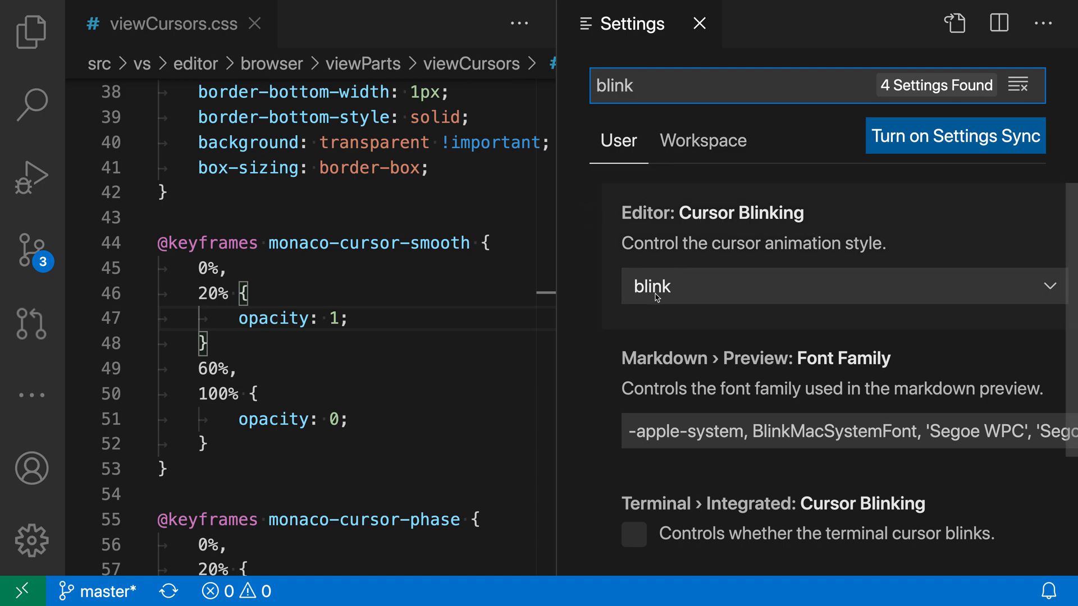
{"action": "mouse_move", "coordinate": [656, 297]}
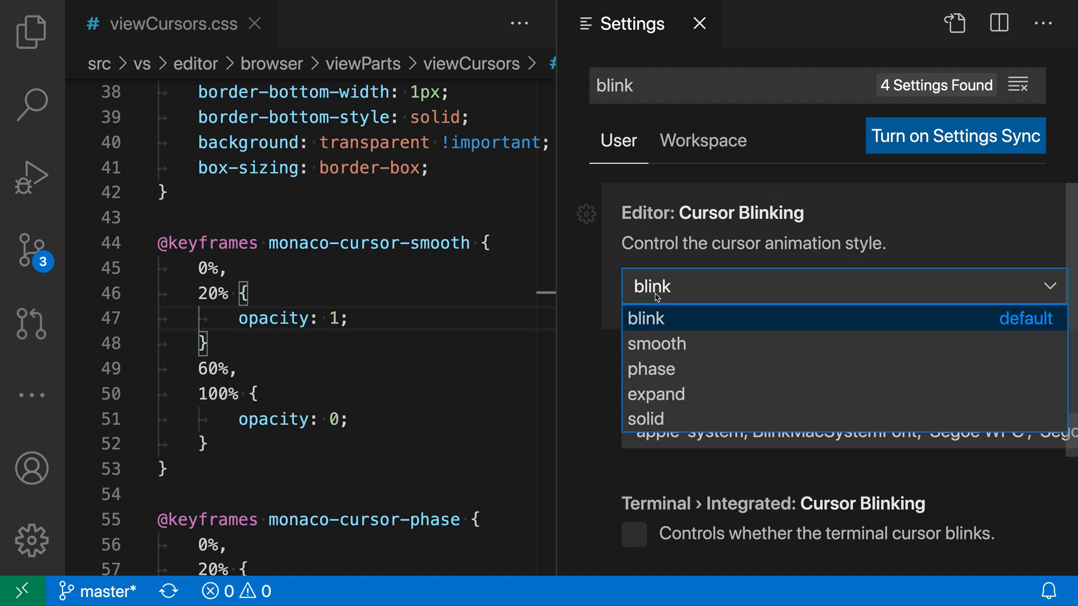
- Set Cursor Blinking to smooth and watch the caret in the stylesheet
{"action": "left_click", "coordinate": [656, 344]}
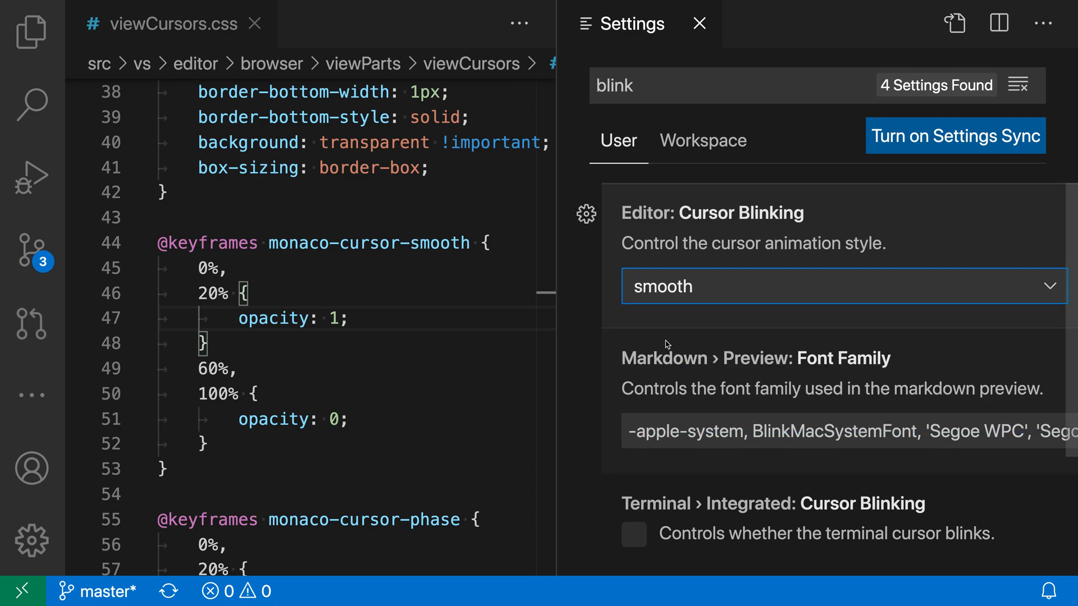
{"action": "left_click", "coordinate": [397, 319]}
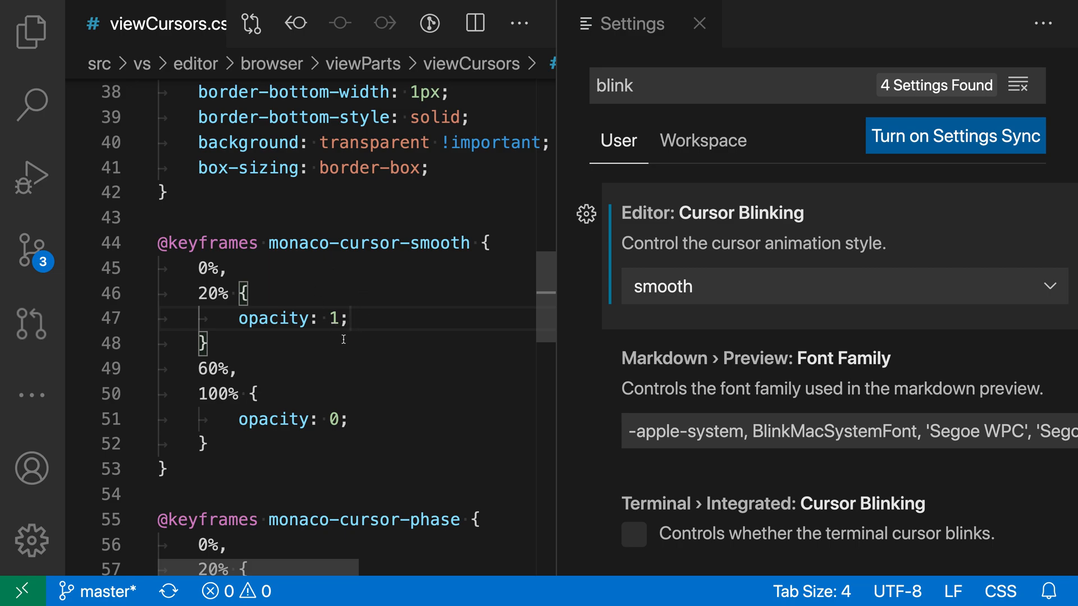
{"action": "mouse_move", "coordinate": [349, 348]}
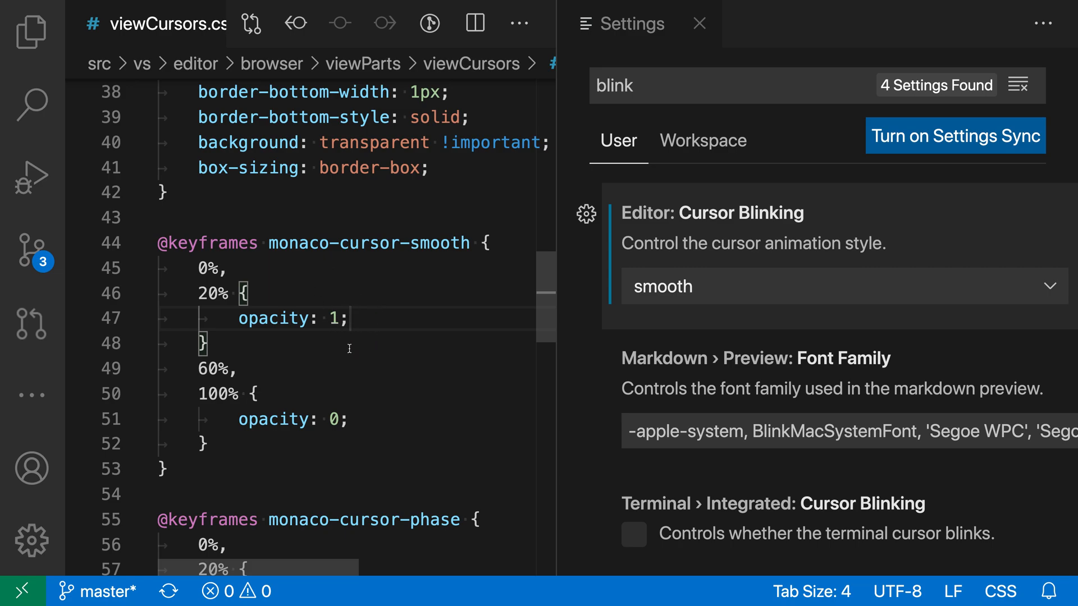
{"action": "mouse_move", "coordinate": [344, 295]}
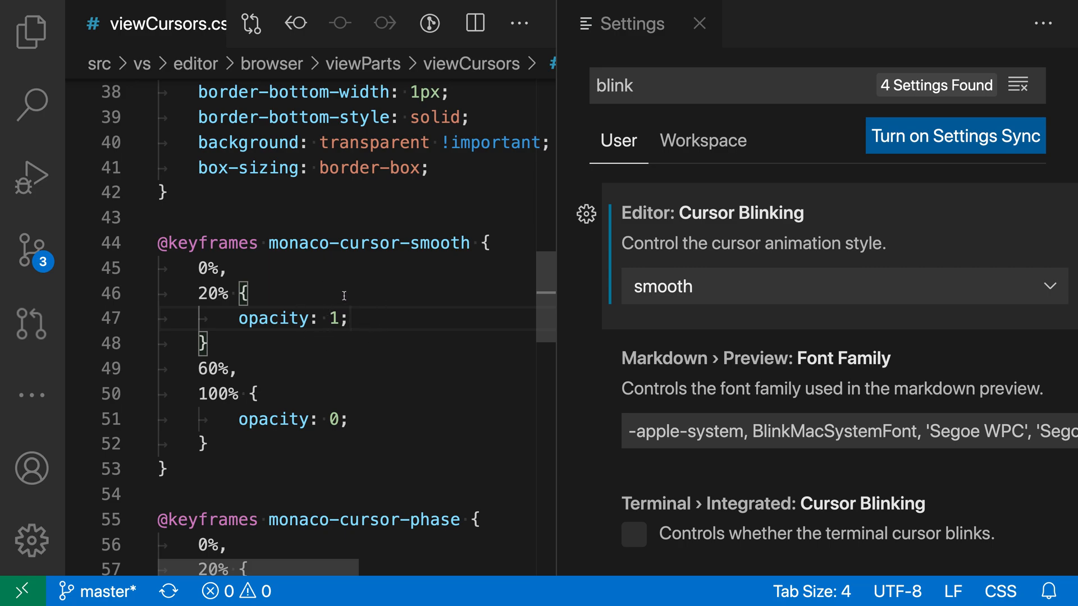
{"action": "left_click", "coordinate": [350, 319]}
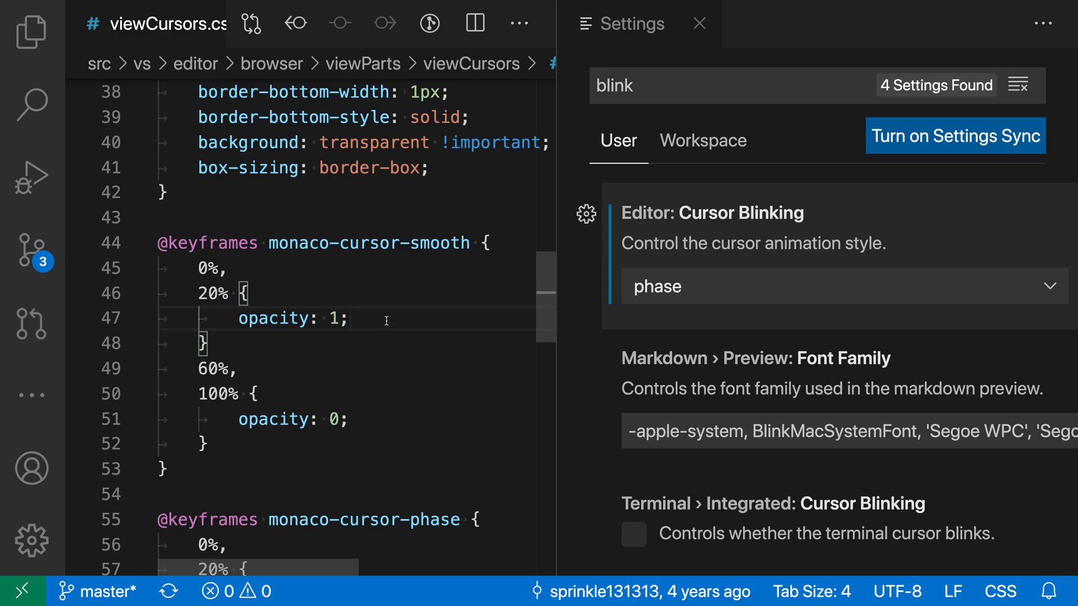
{"action": "mouse_move", "coordinate": [364, 368]}
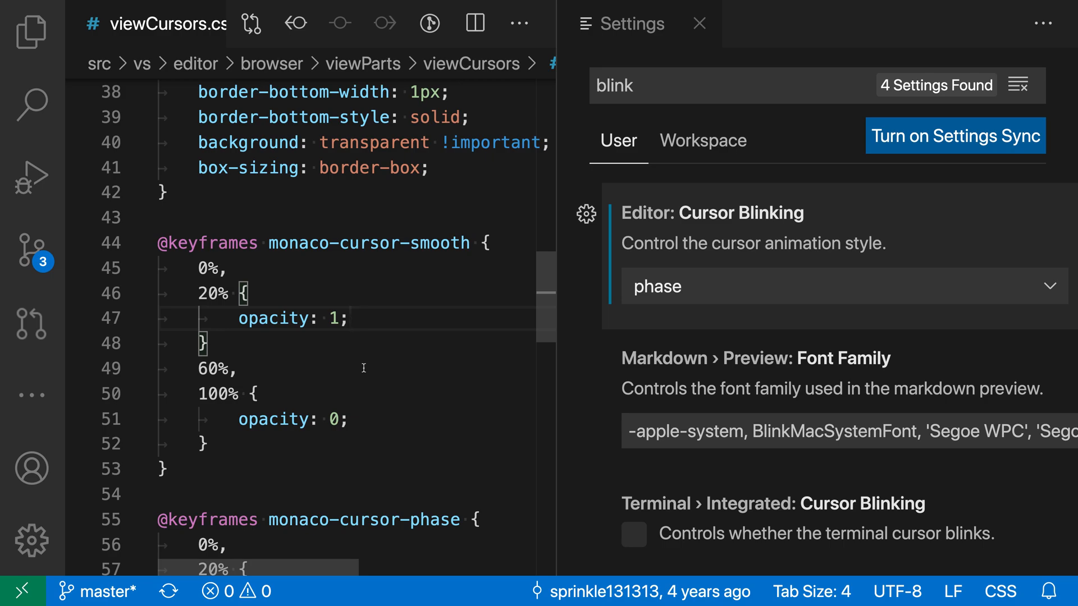
{"action": "mouse_move", "coordinate": [361, 288]}
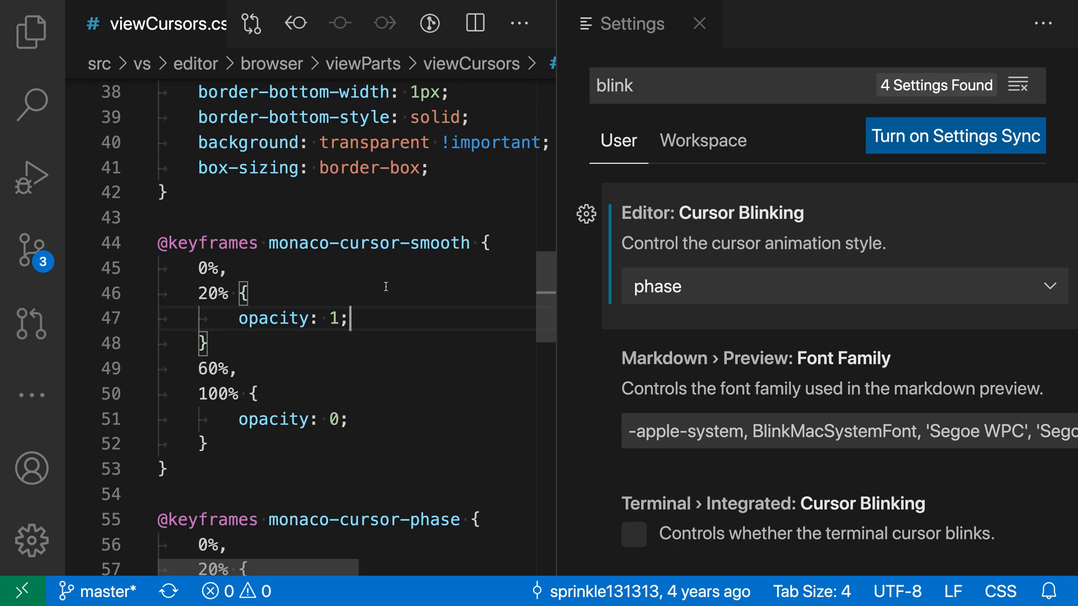
{"action": "mouse_move", "coordinate": [377, 321]}
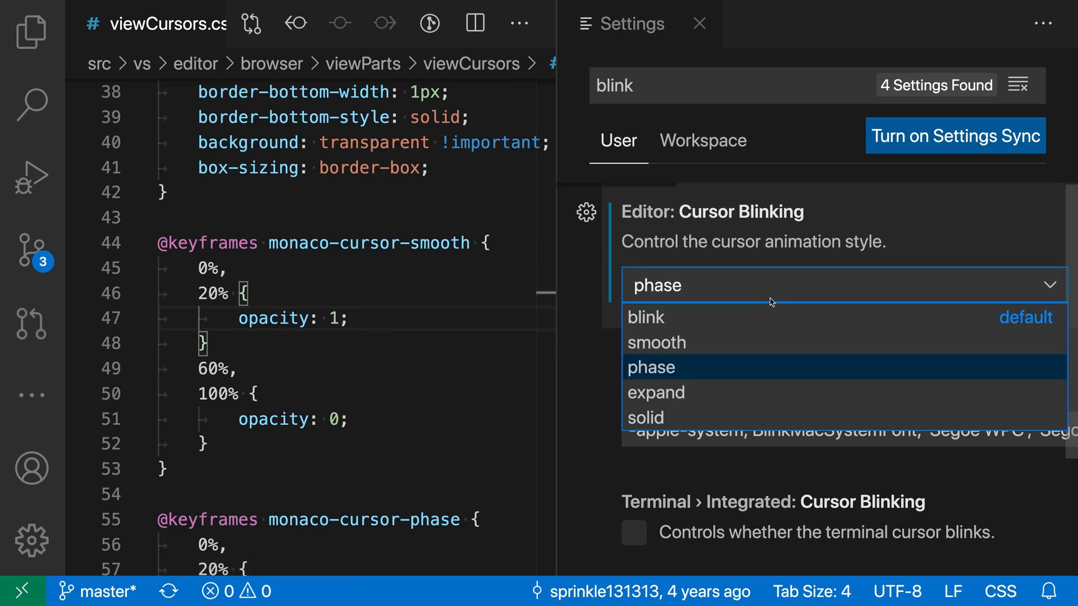
- Set Cursor Blinking to expand and select 'opacity' on line 47 to watch the caret
{"action": "left_click", "coordinate": [655, 393]}
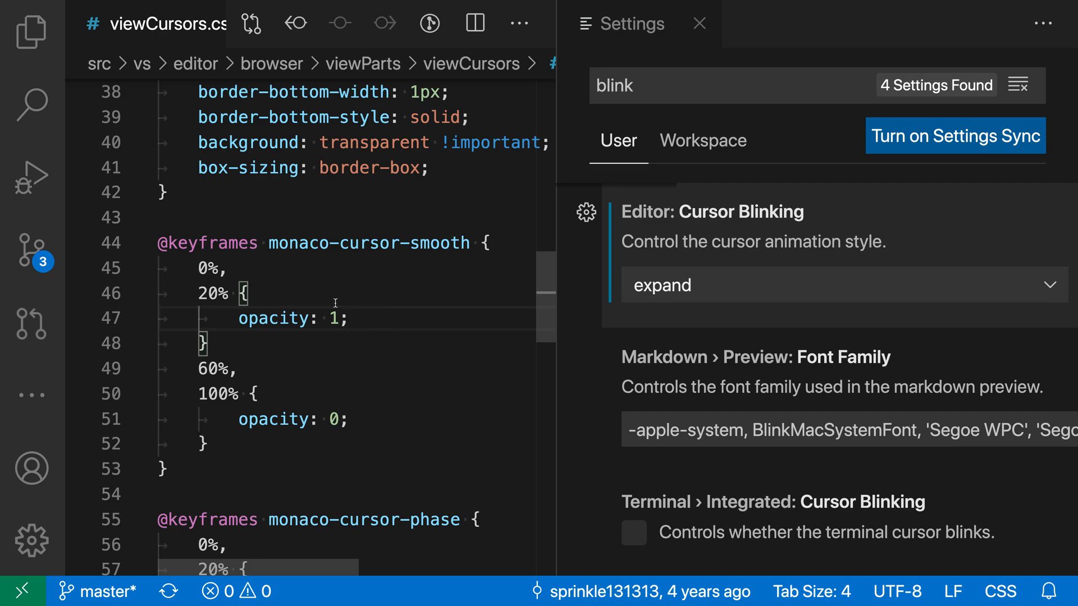
{"action": "mouse_move", "coordinate": [402, 389]}
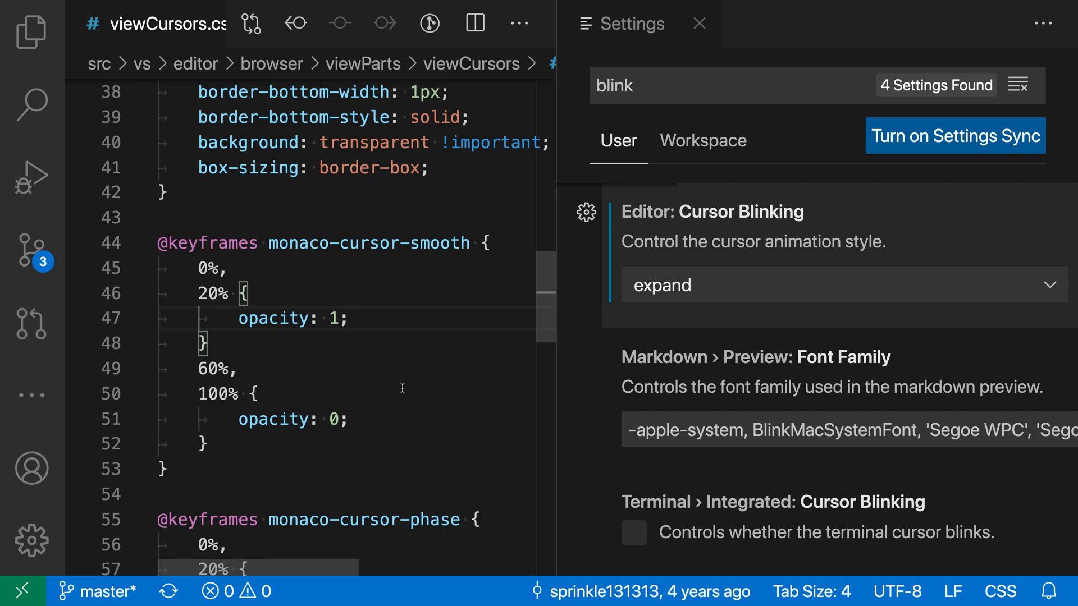
{"action": "mouse_move", "coordinate": [396, 381]}
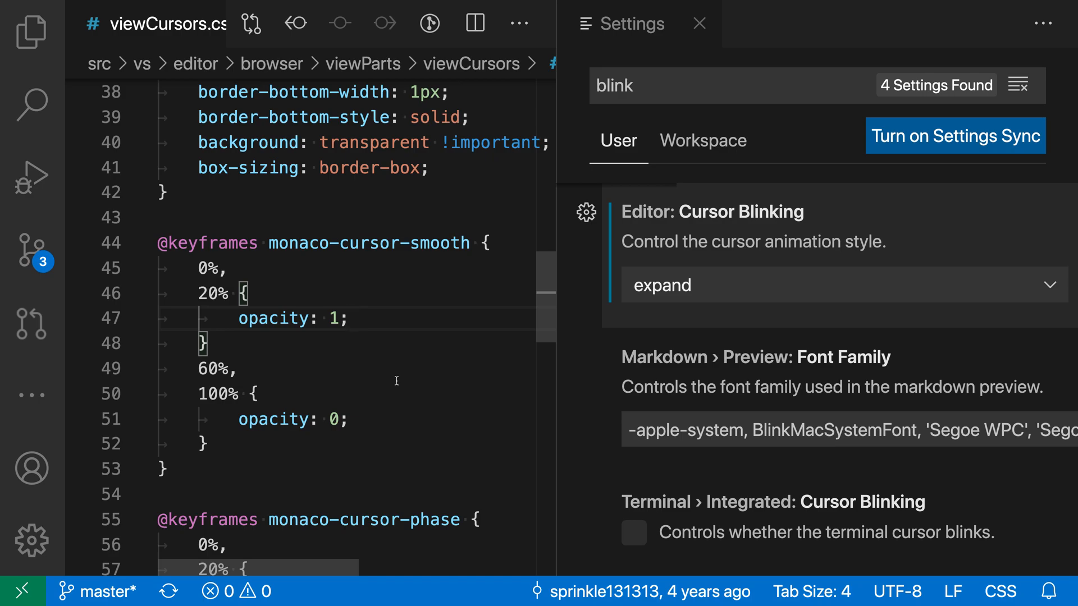
{"action": "double_click", "coordinate": [272, 318]}
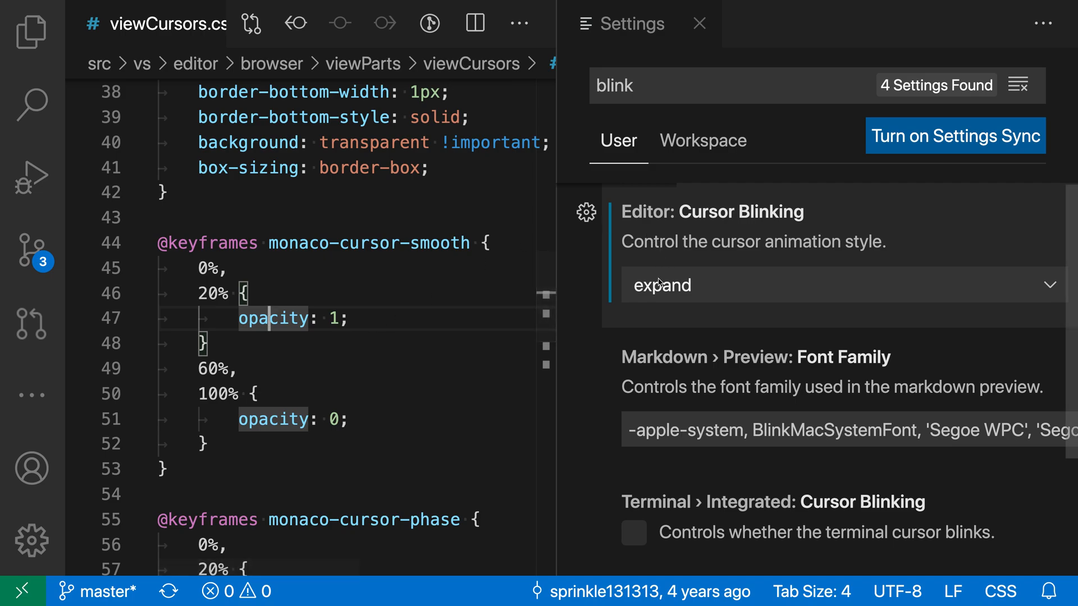
- Set Cursor Blinking to solid so the caret no longer animates
{"action": "left_click", "coordinate": [837, 285]}
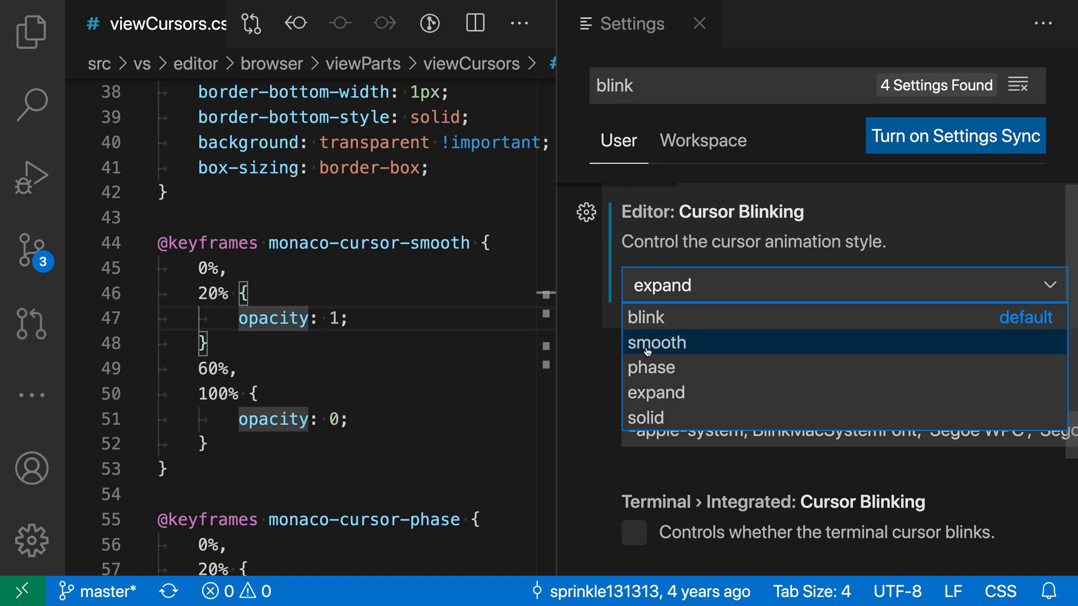
{"action": "mouse_move", "coordinate": [694, 414]}
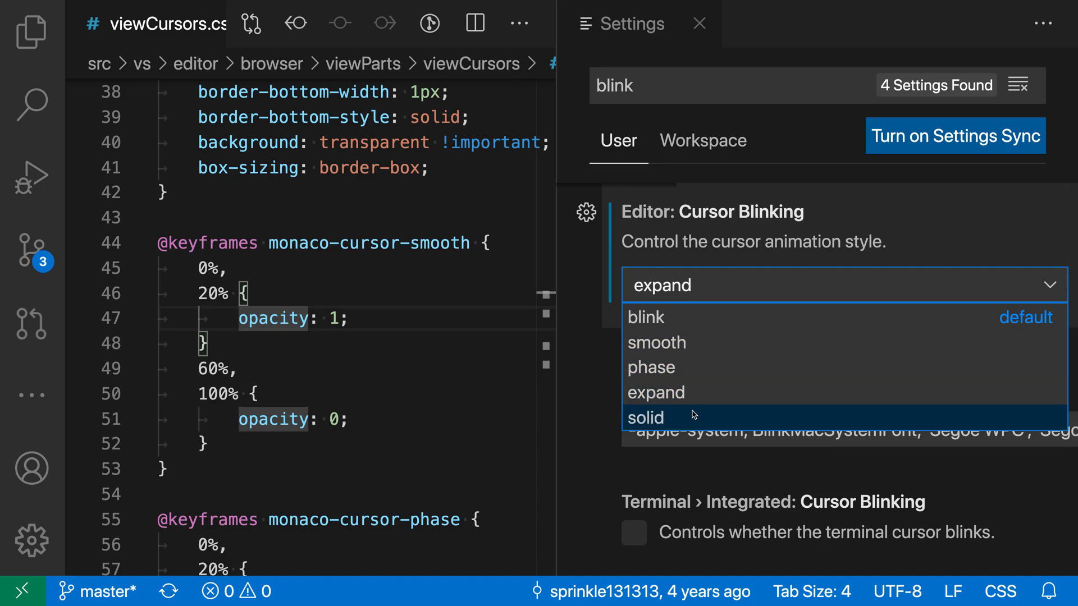
{"action": "left_click", "coordinate": [645, 417]}
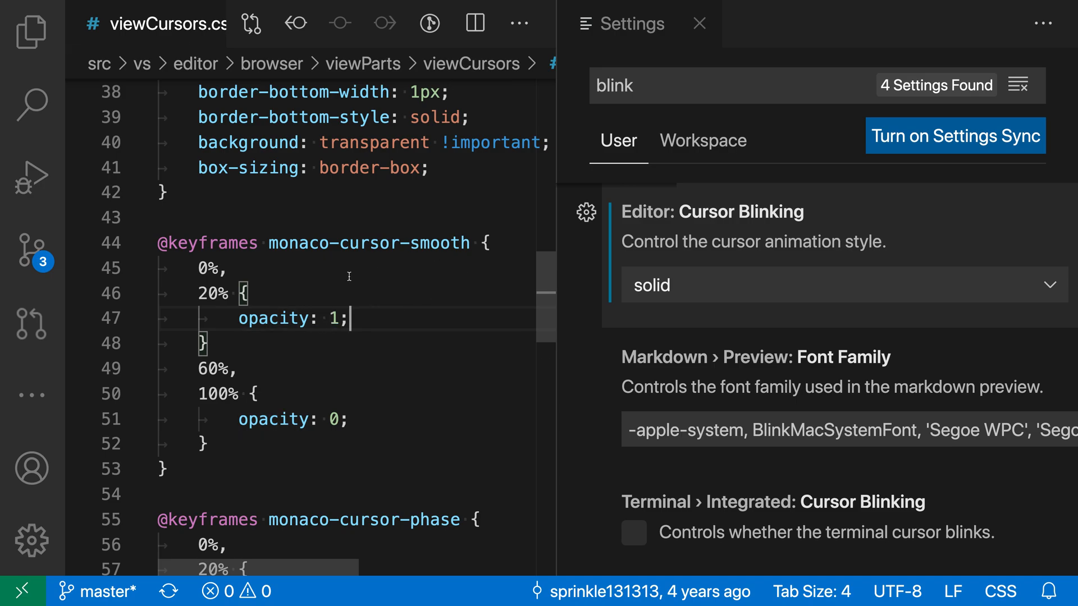
{"action": "mouse_move", "coordinate": [379, 299]}
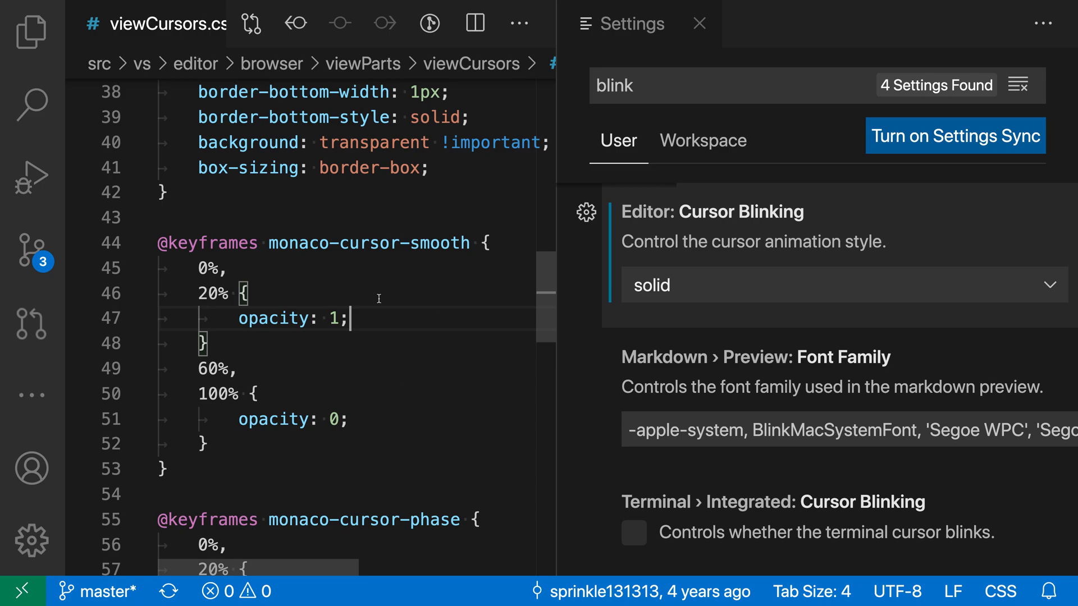